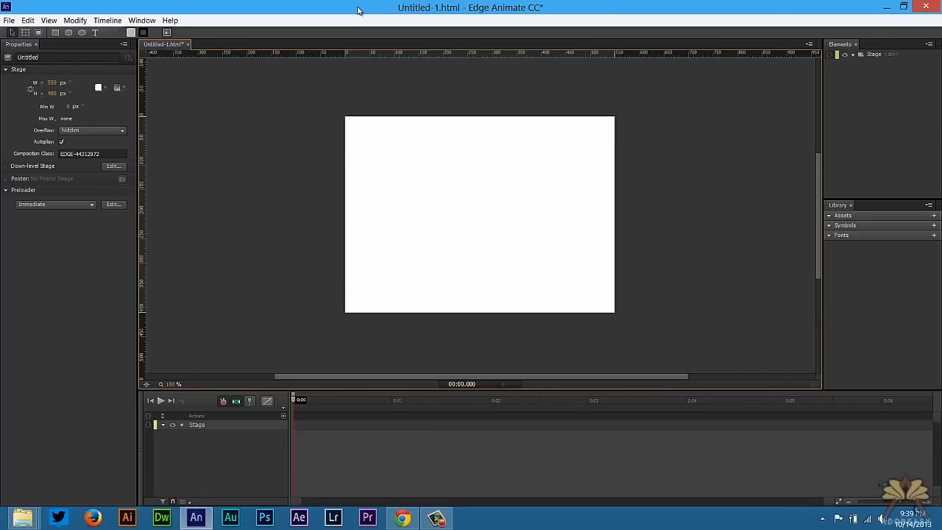
mouse_move(342, 21)
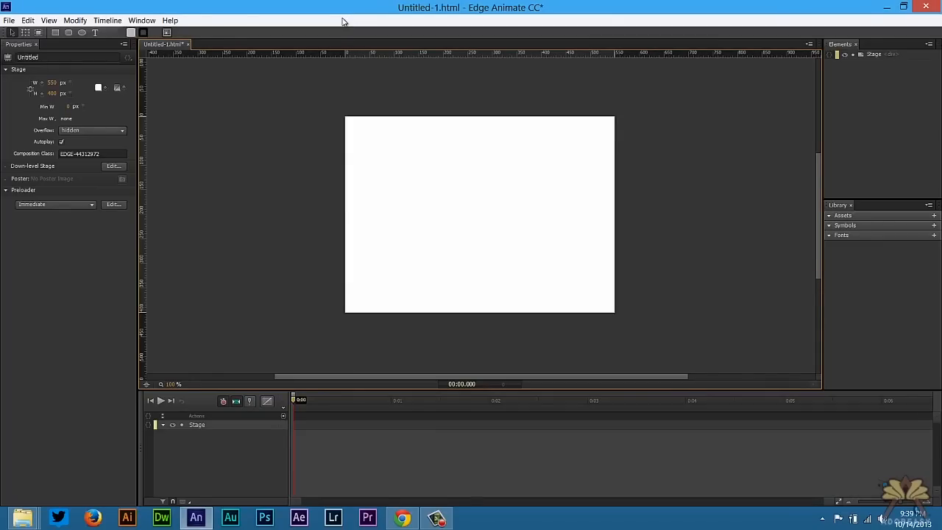
mouse_move(348, 32)
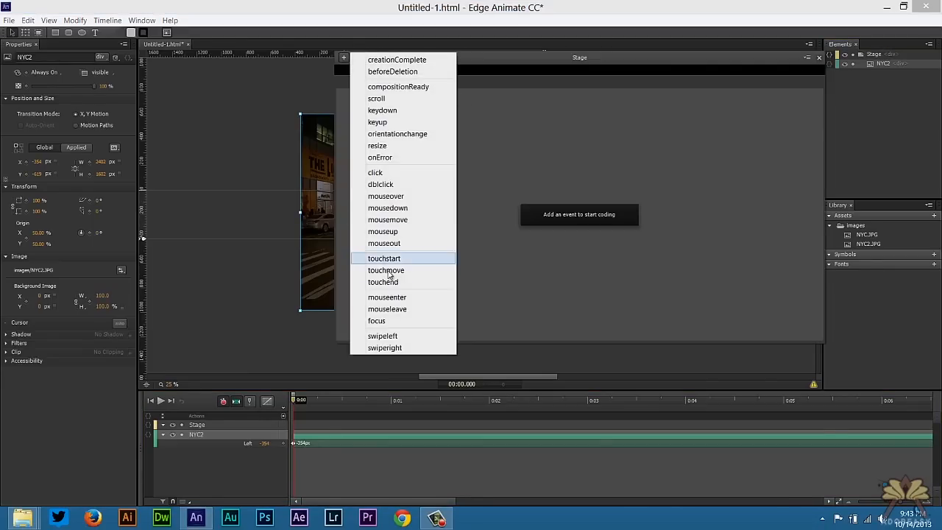
Step: Add a mousemove handler to the image calling this.onMove(e.pageX, e.pageY);
left_click(388, 219)
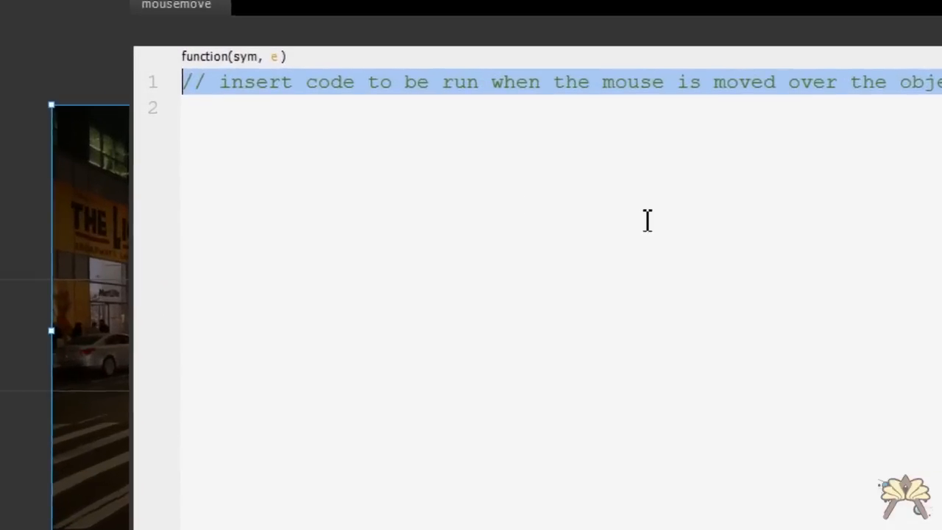
type("this.on")
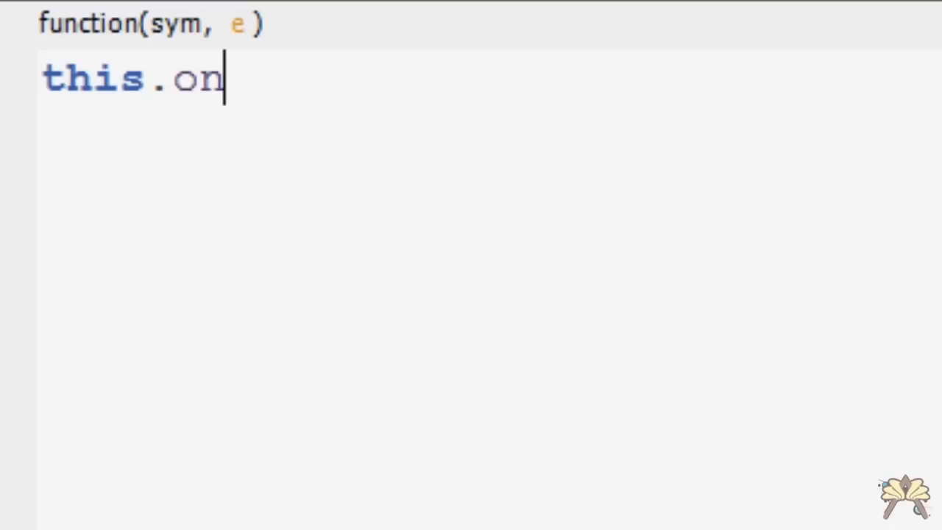
type("Move(e")
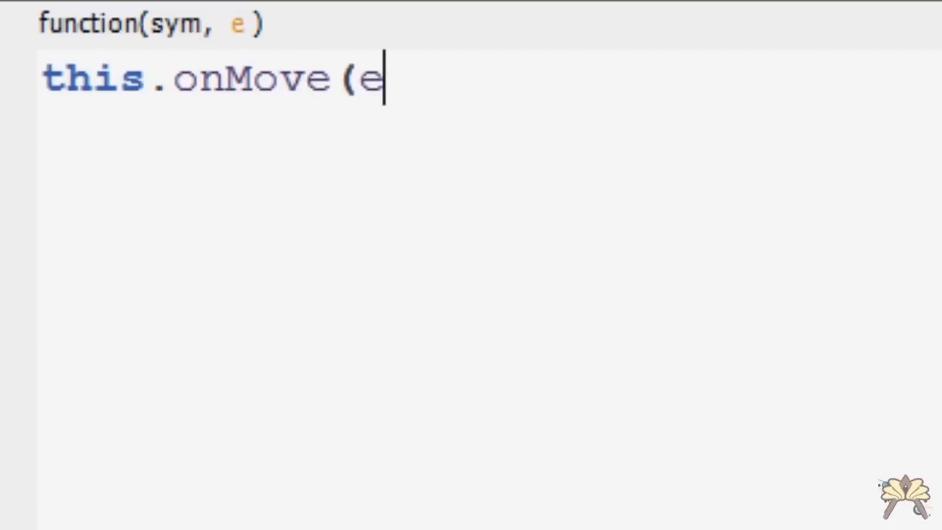
type(".pageX")
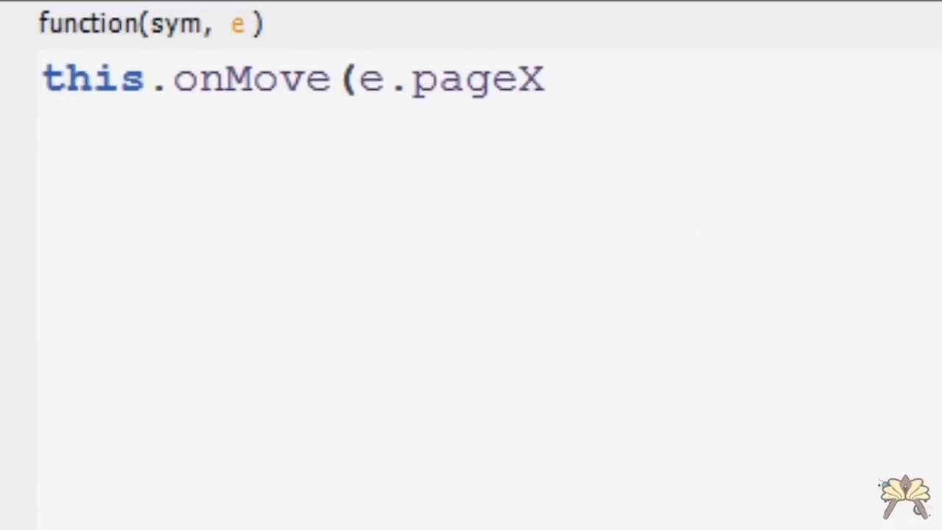
type(", e.page")
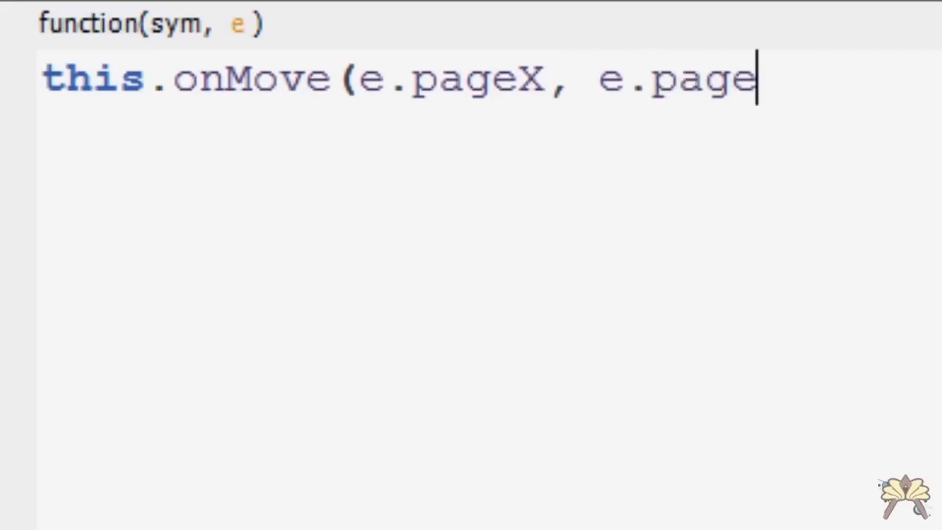
type("Y)")
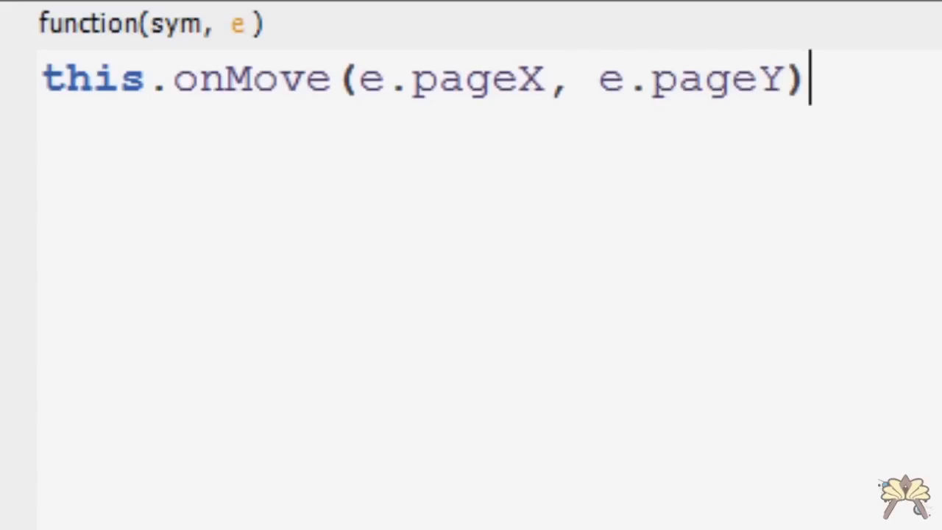
type(";")
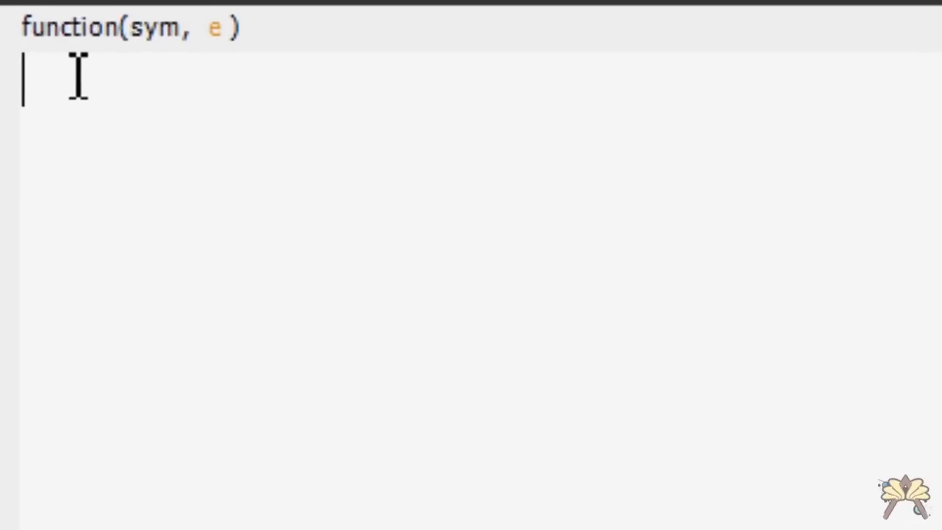
Step: Define this.onMove=function(posX, posY) setting timelinecontrol = Number(posX)*20
type("this.o")
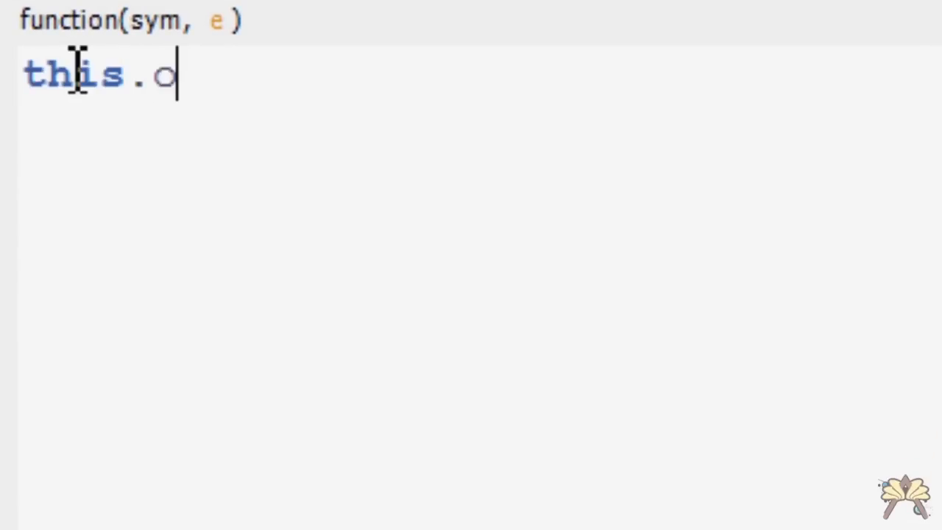
type("nMove=f")
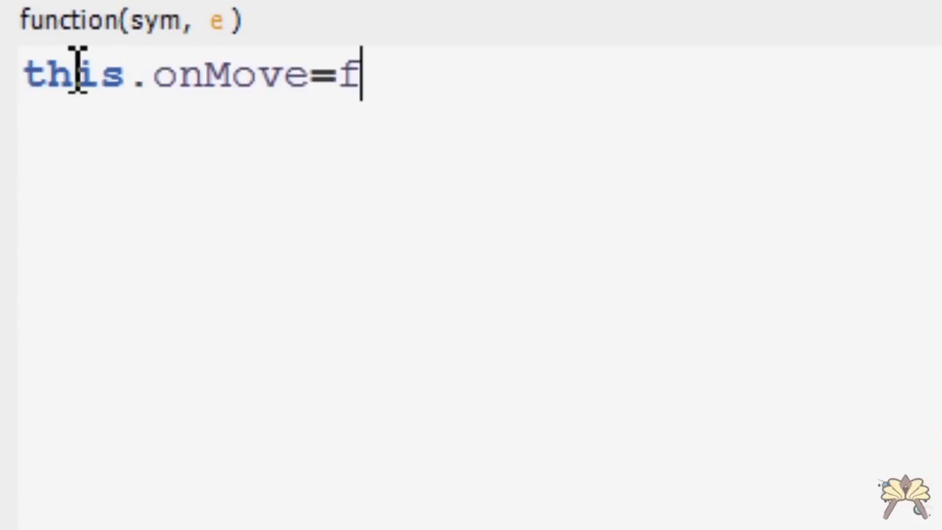
type("unction(")
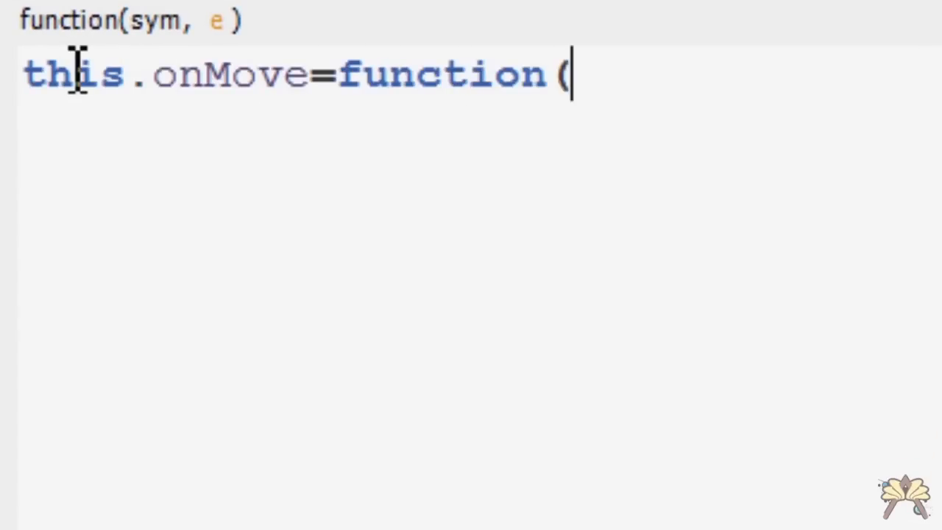
type("posX,")
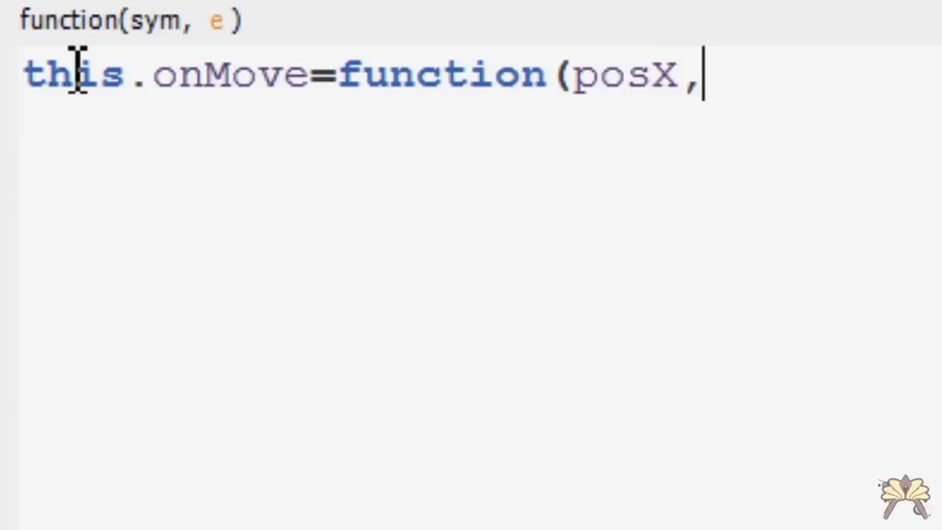
type("posY){")
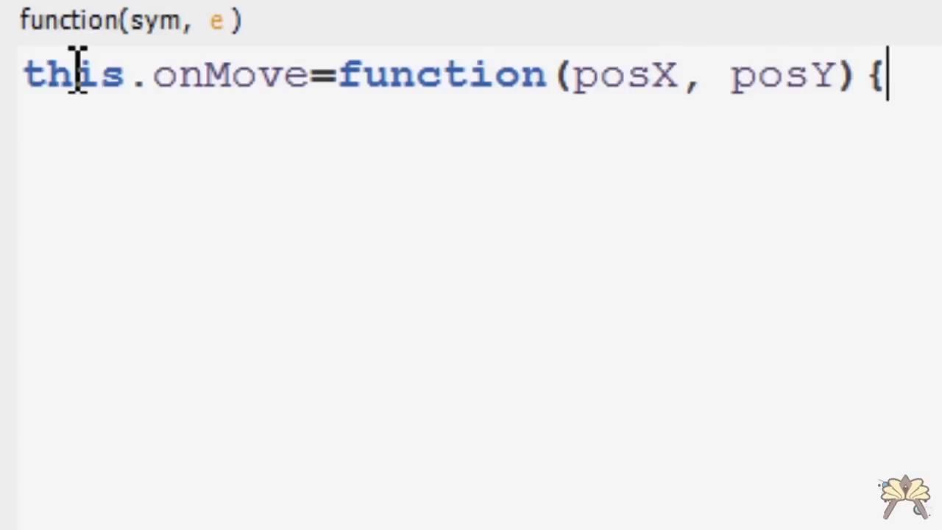
type("timeline")
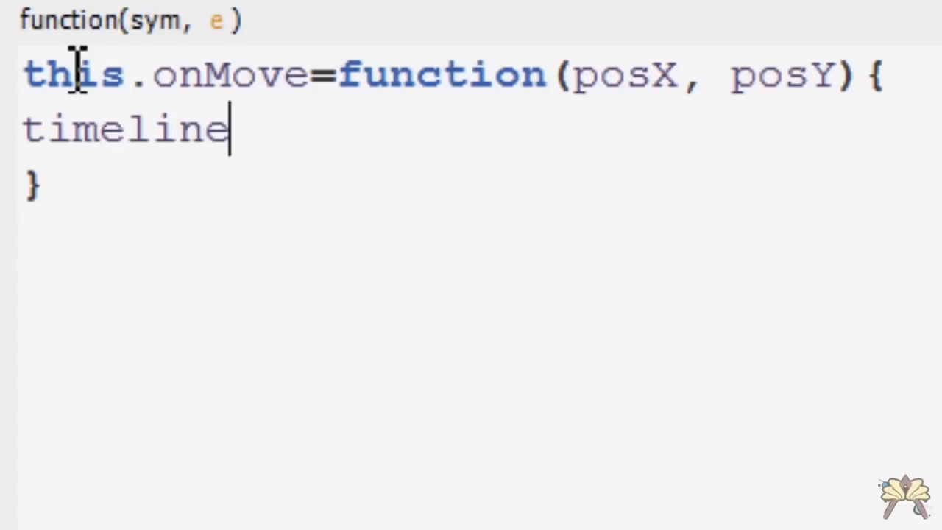
type("control =")
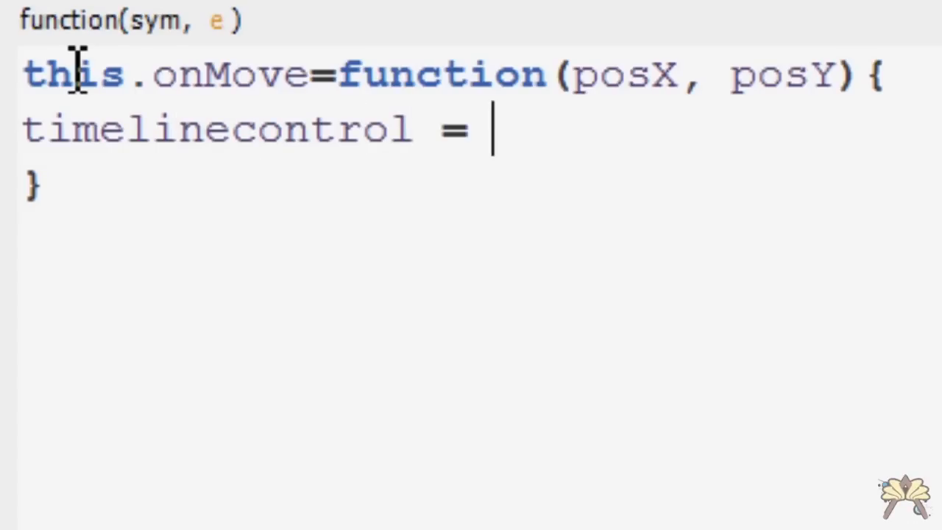
type("Number")
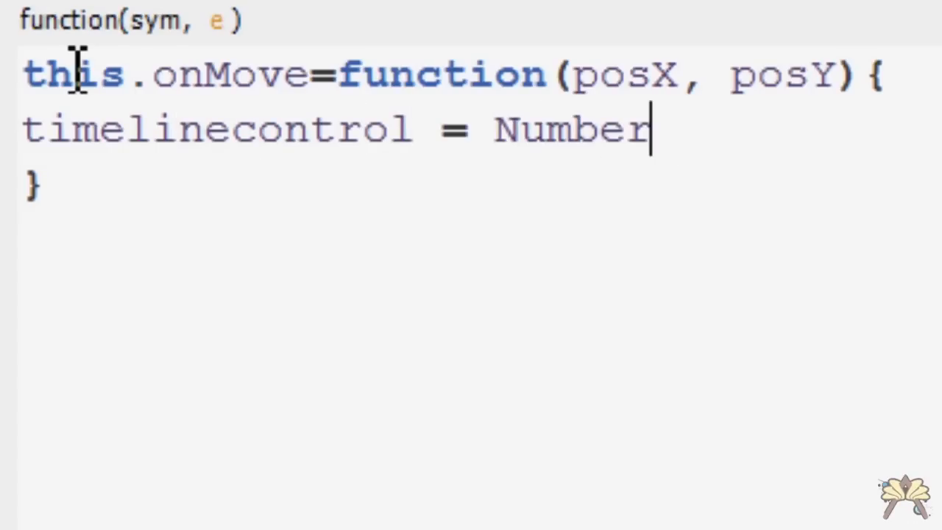
type("(pos")
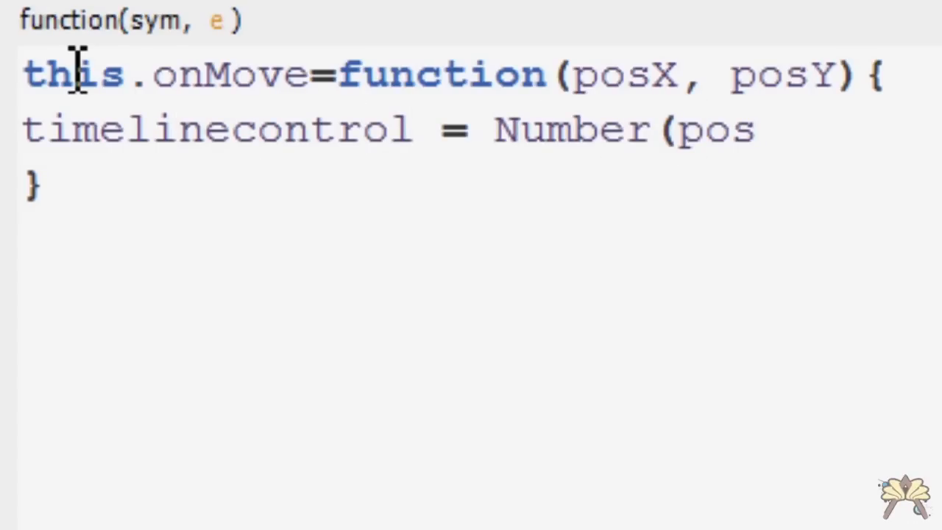
type("X)")
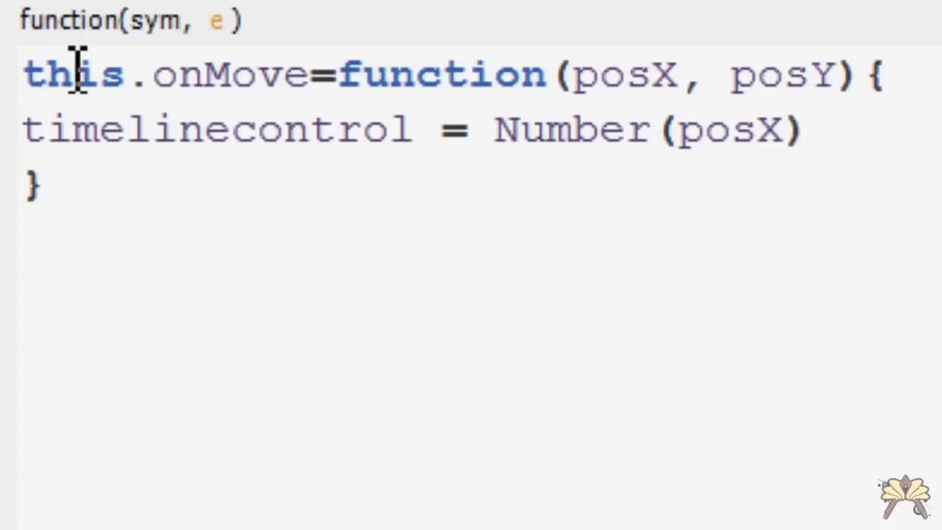
type("*20;")
type("console.")
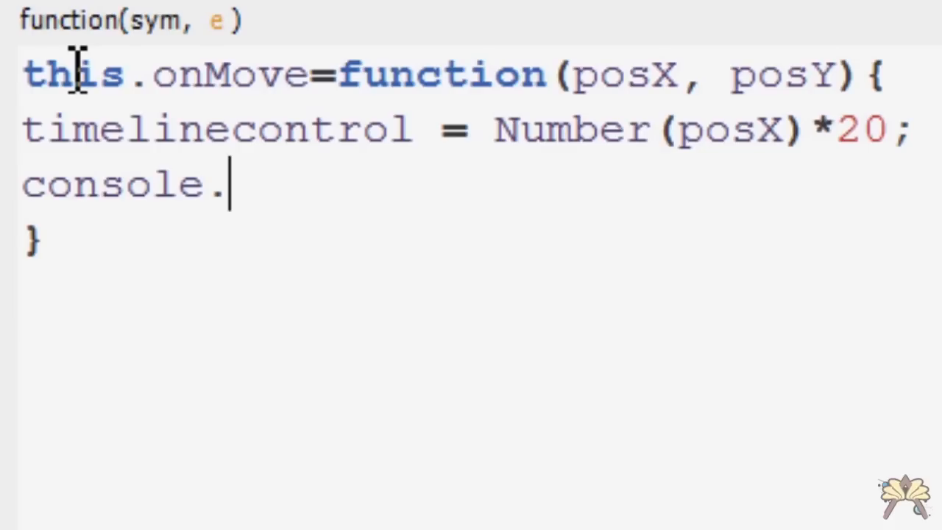
Step: Log timelinecontrol and call sym.stop(timelinecontrol) inside onMove
type("log(timel")
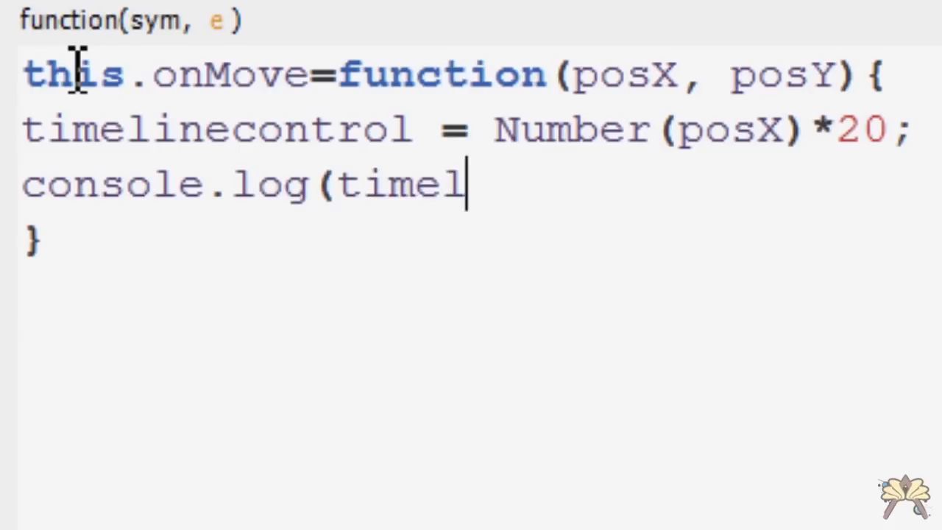
type("inecontrol")
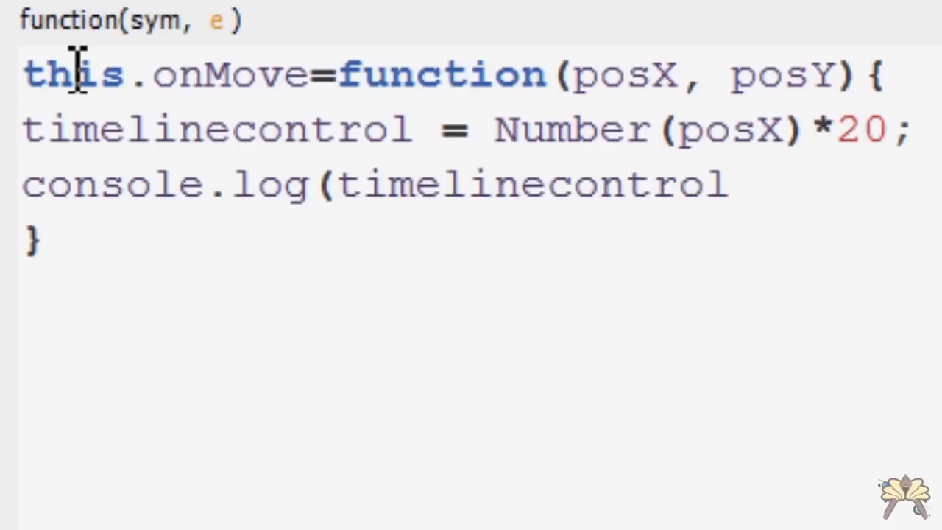
type(");")
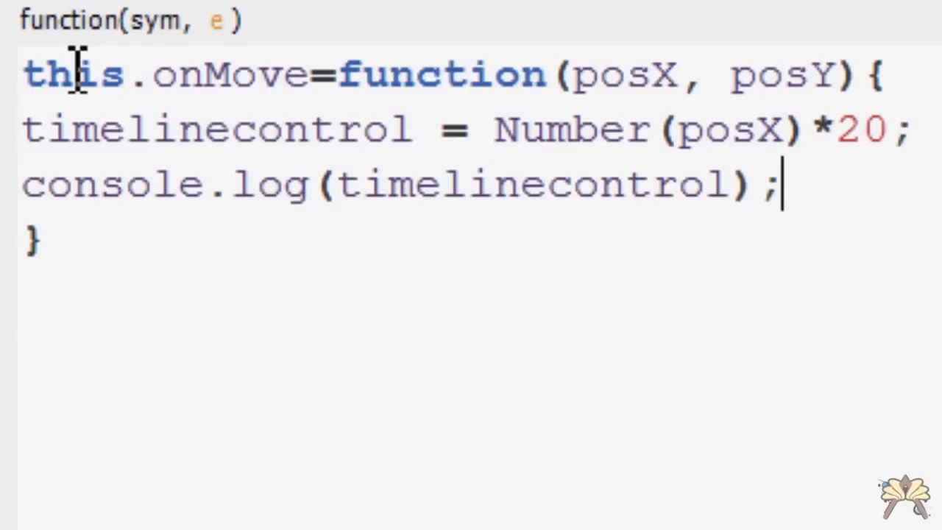
type("sym.st")
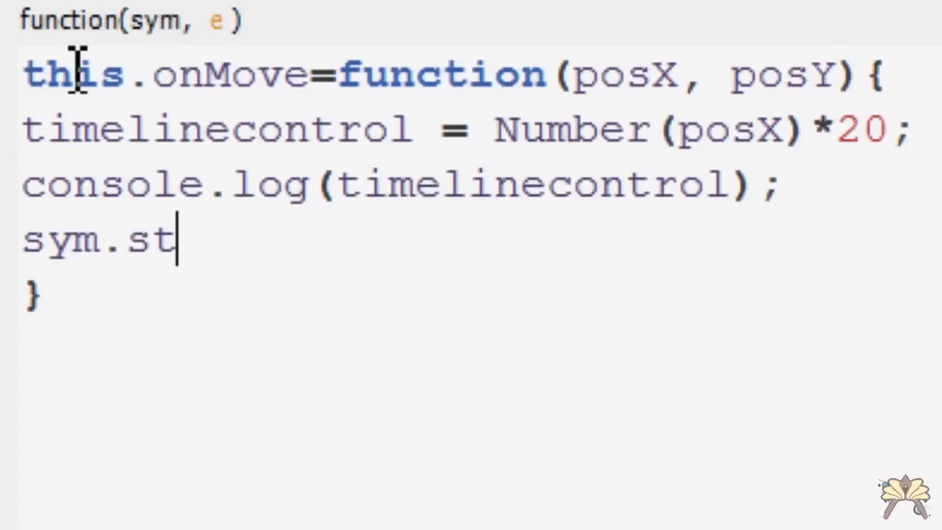
type("op(timeline")
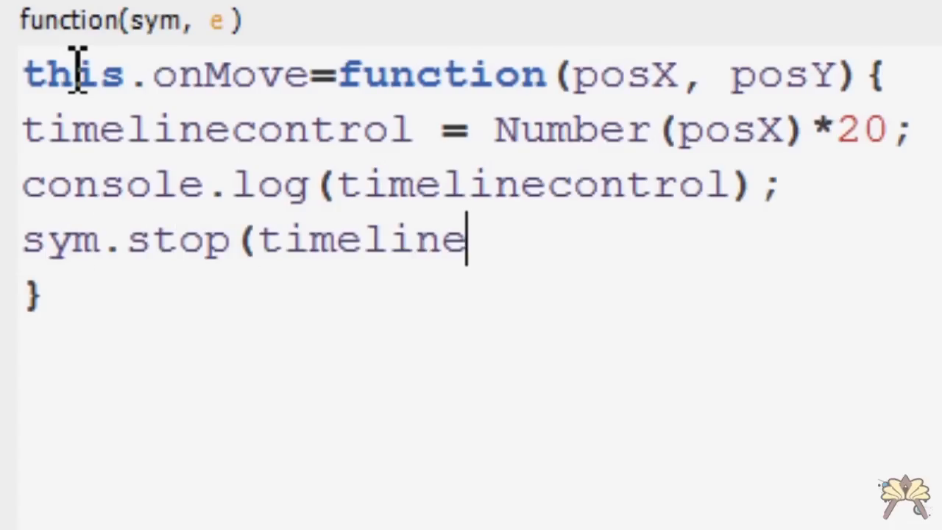
type("control)")
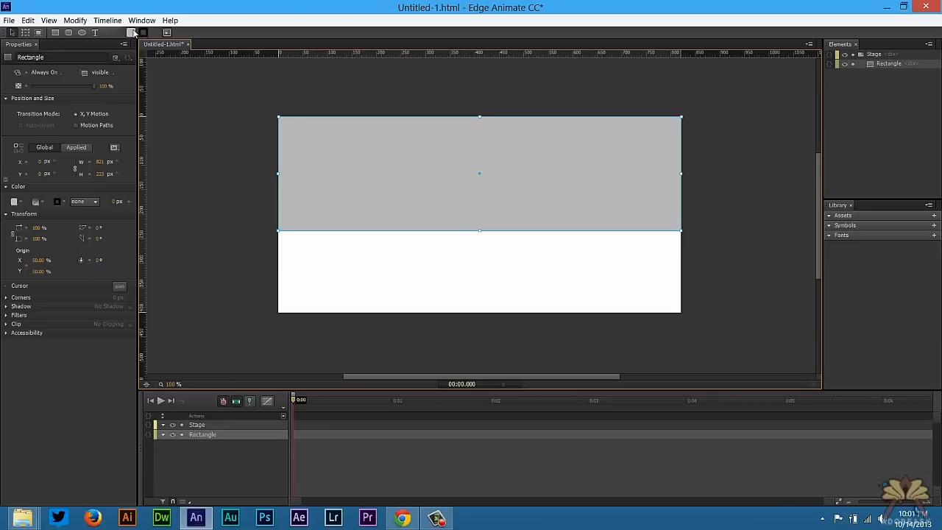
Step: Fill the top rectangle purple and set the stage height to 1200 px
left_click(15, 202)
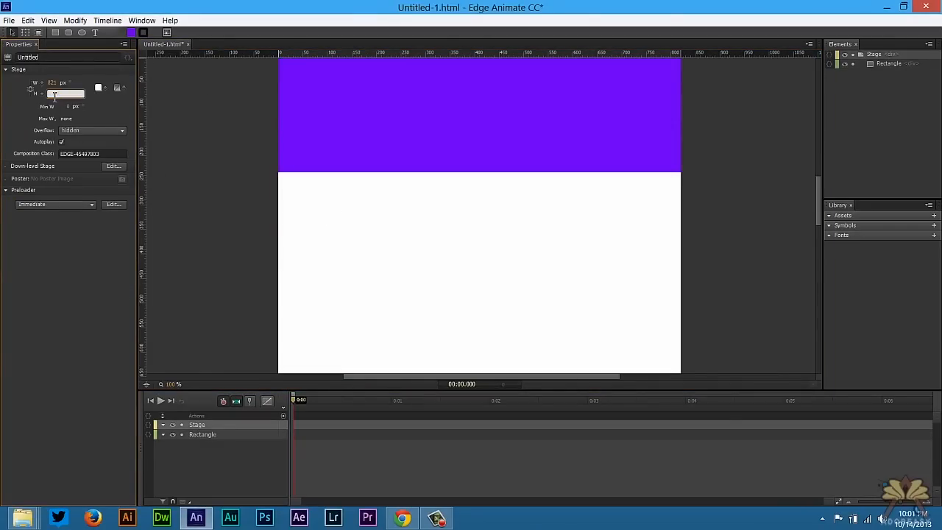
type("1200")
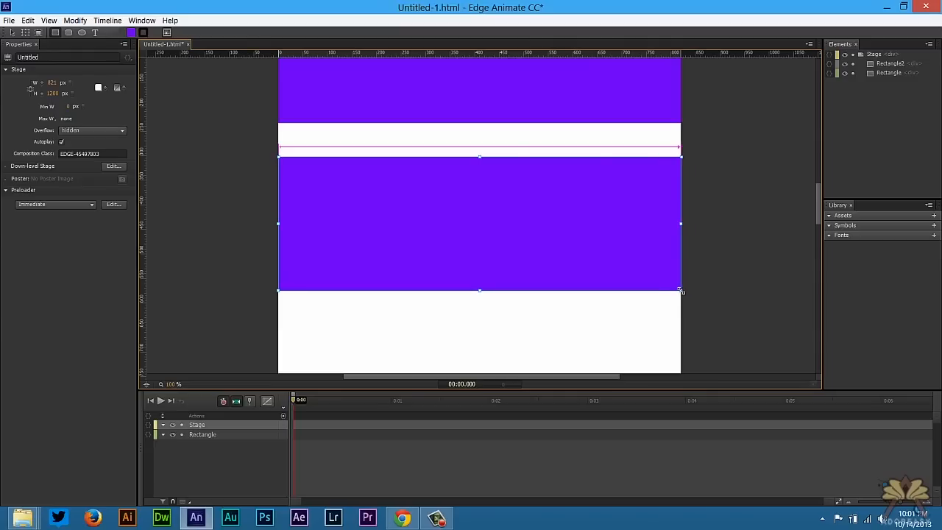
Step: Copy the purple band lower, position the circle, add a Stop at 0 ms, and draw Rectangle3
left_click_drag(295, 176, 387, 262)
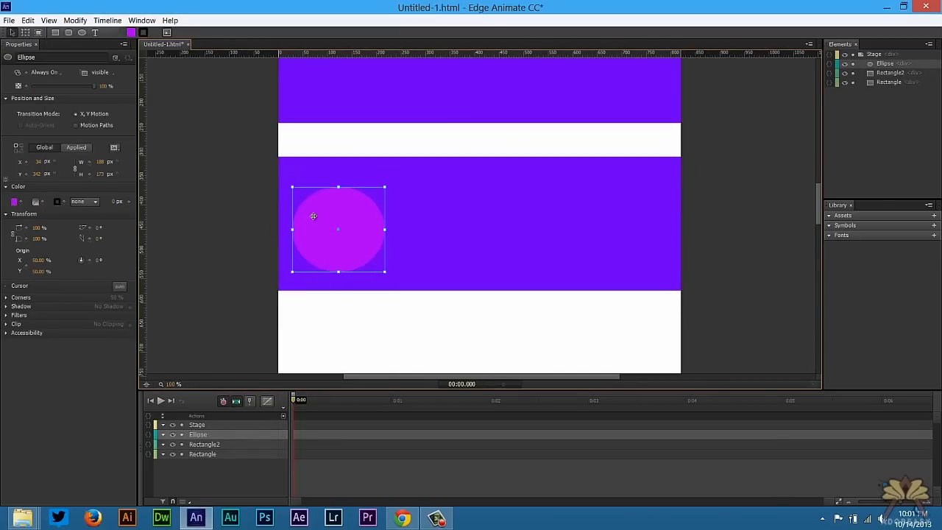
left_click_drag(339, 229, 336, 222)
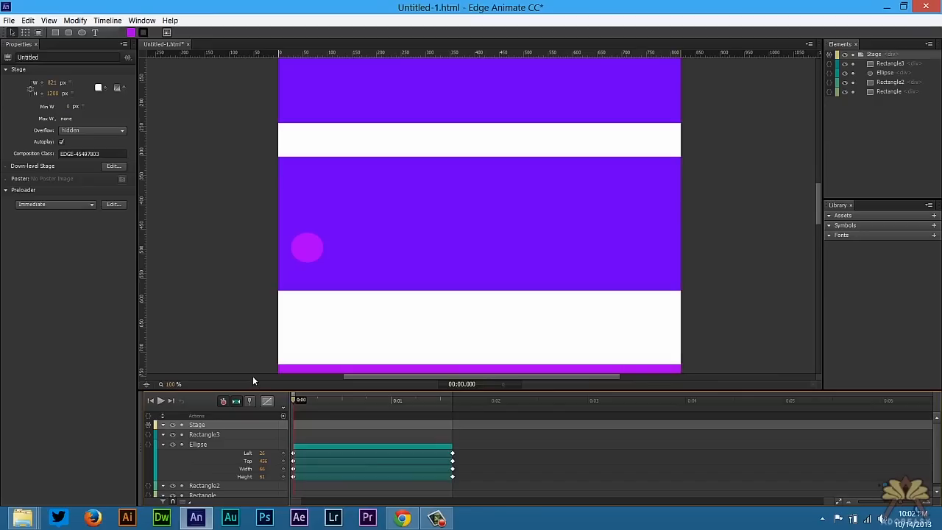
mouse_move(203, 248)
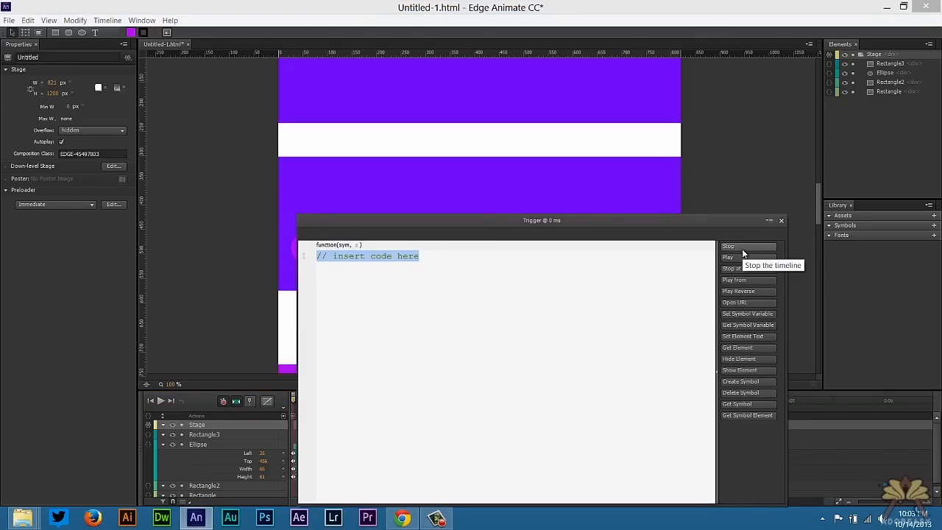
left_click(781, 220)
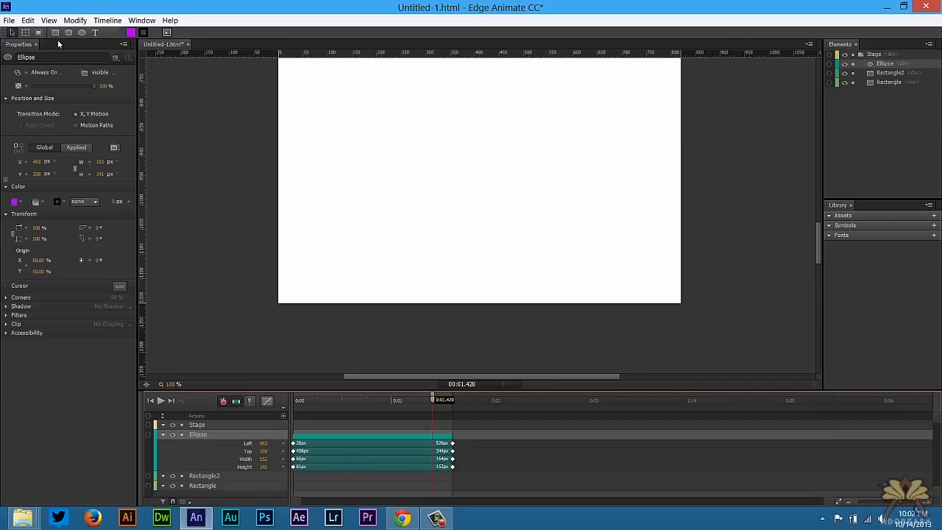
left_click_drag(278, 171, 479, 303)
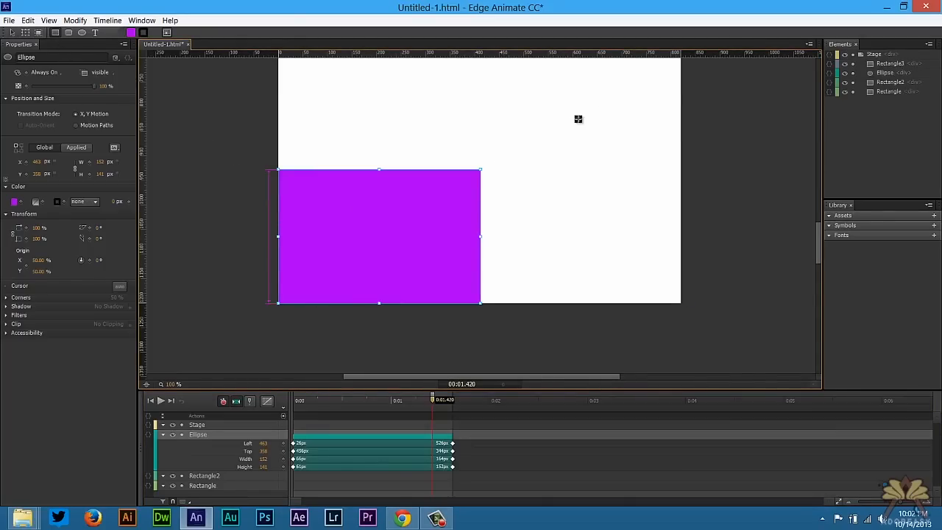
left_click(401, 517)
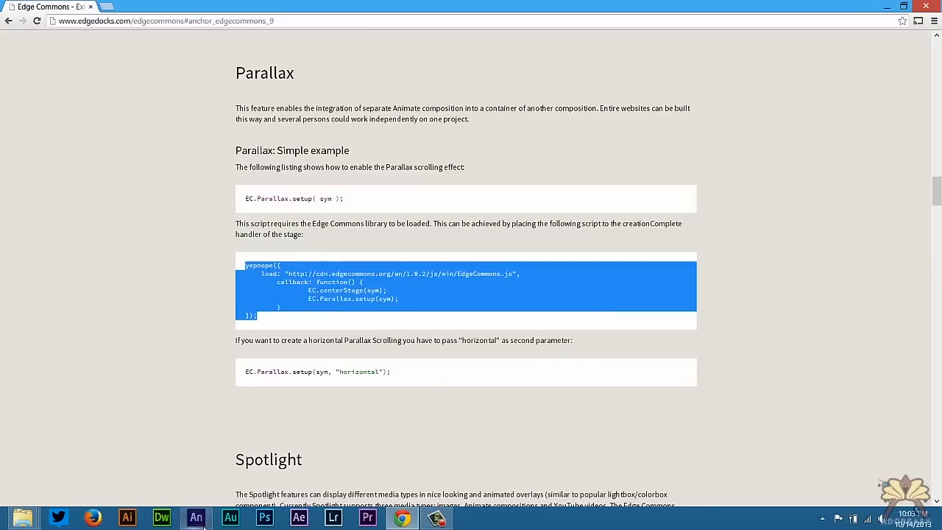
Step: Return to Edge Animate with the Parallax yepnope loader script copied
left_click(196, 517)
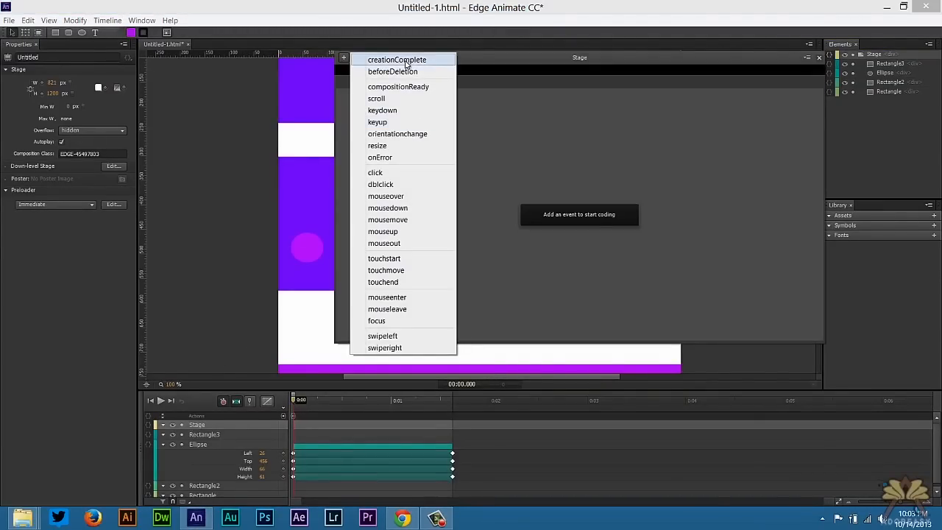
Step: Add a Stage creationComplete action holding the pasted yepnope Edge Commons script
left_click(397, 60)
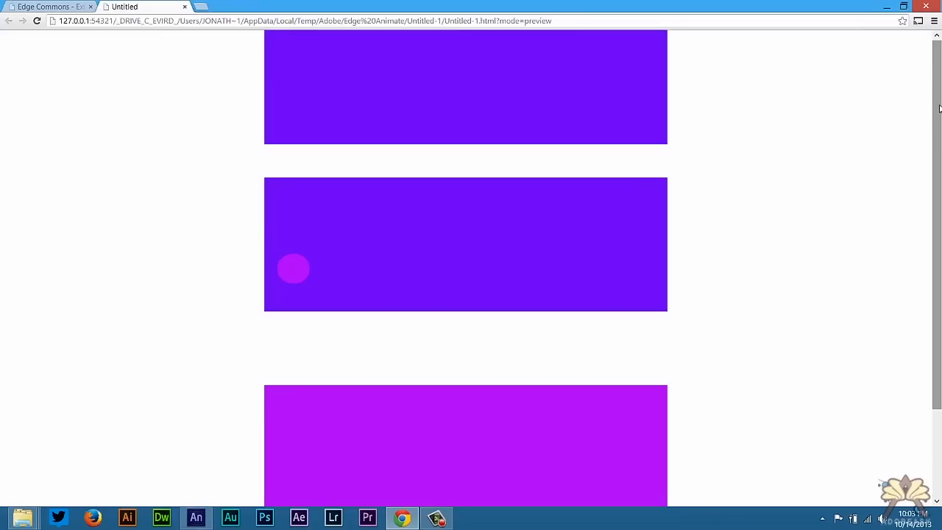
Step: Scroll the Chrome preview to watch the circle grow and slide right, then return to Edge Animate
scroll("down", 3)
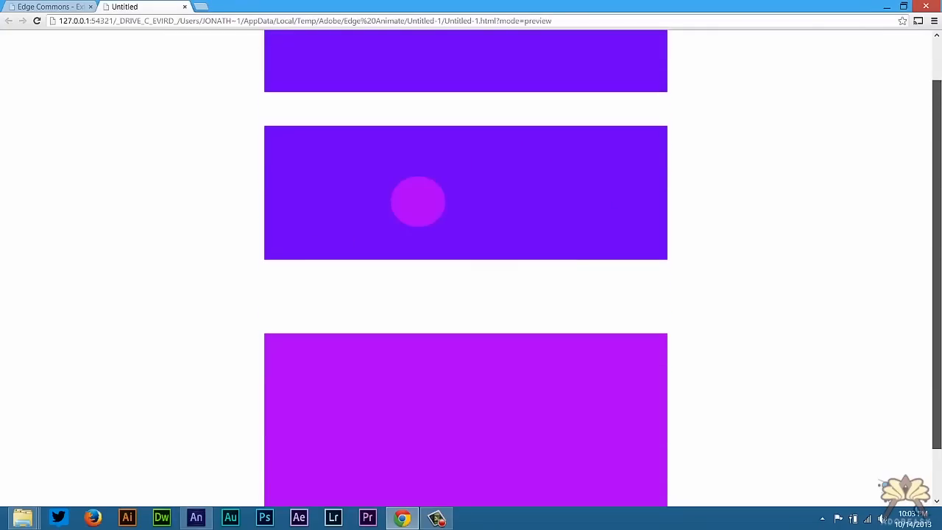
scroll("down", 3)
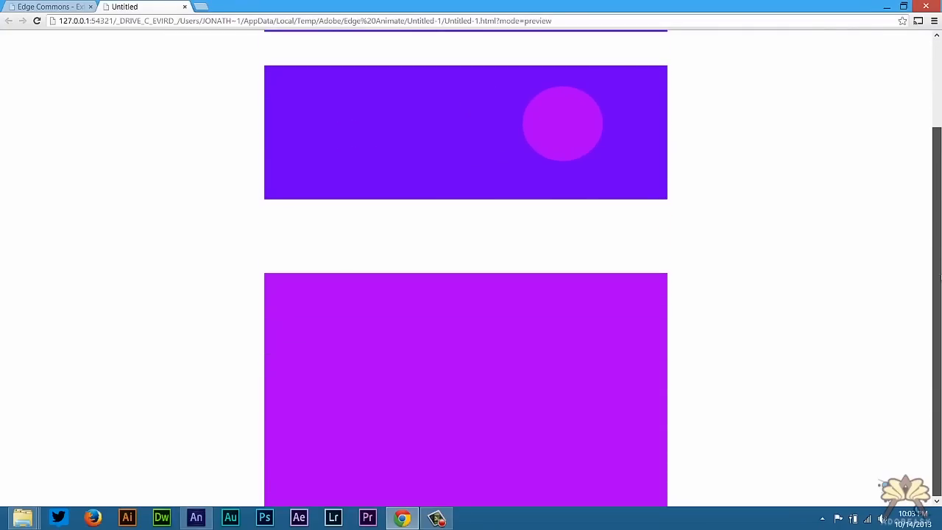
scroll("down", 3)
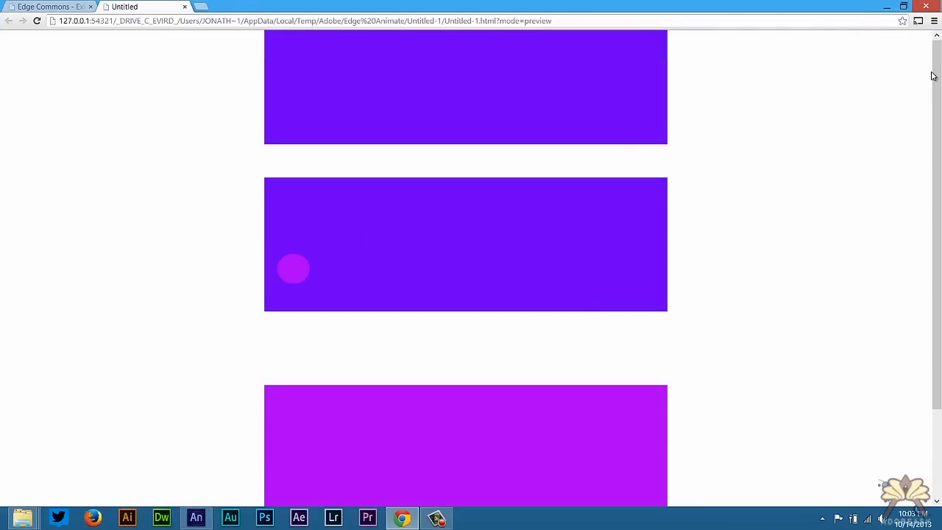
mouse_move(886, 128)
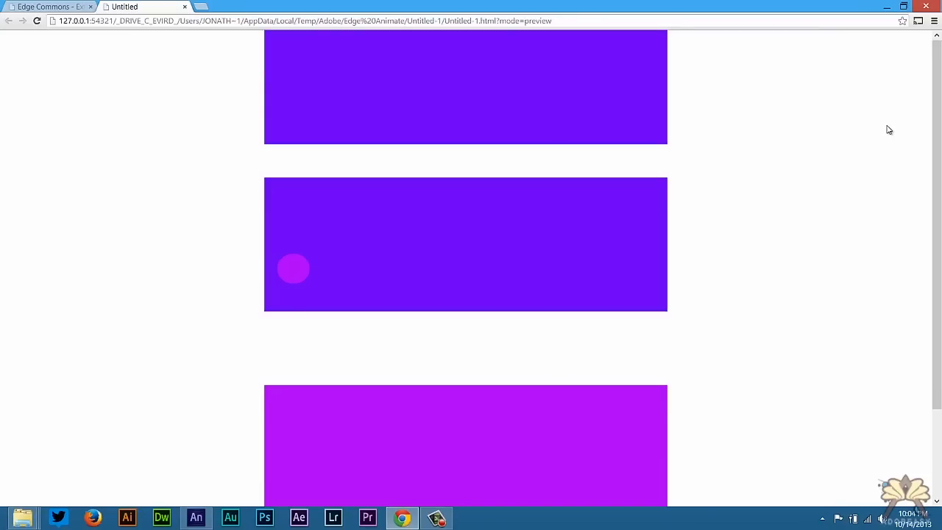
mouse_move(922, 87)
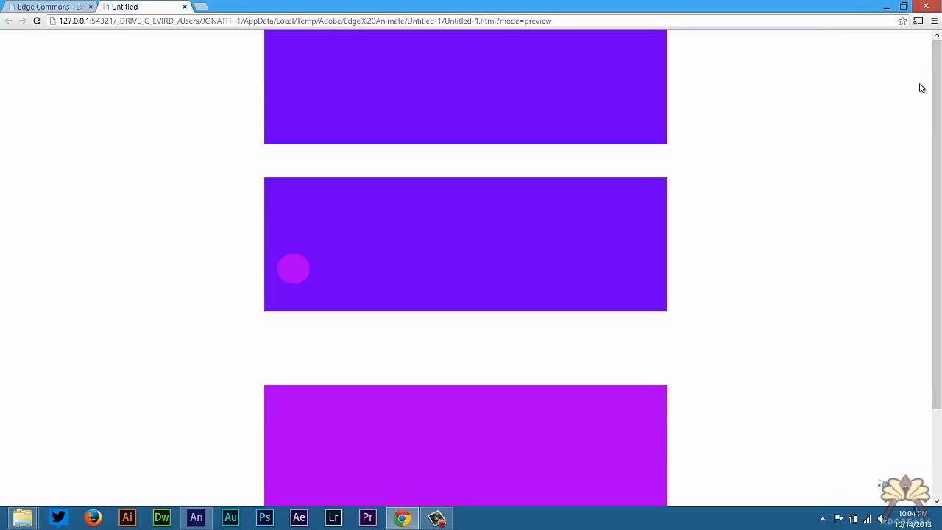
scroll("down", 3)
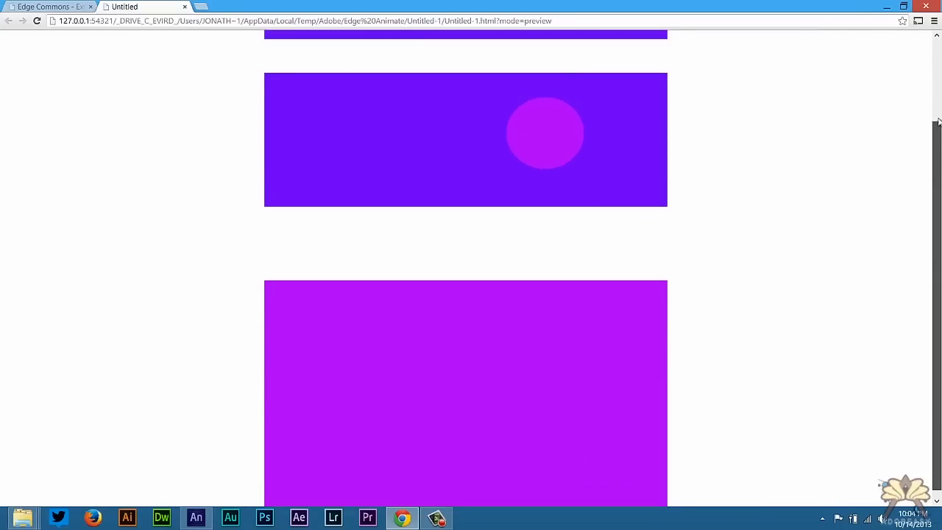
scroll("down", 3)
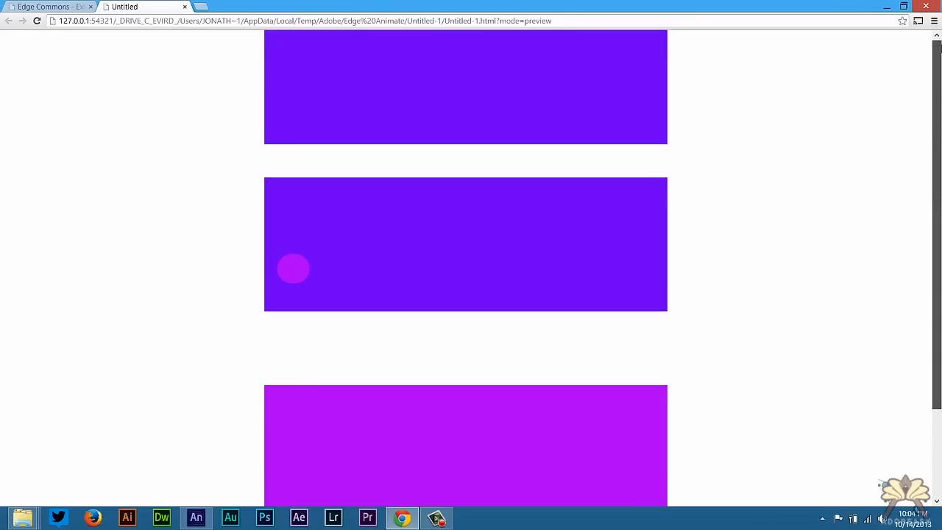
left_click(196, 517)
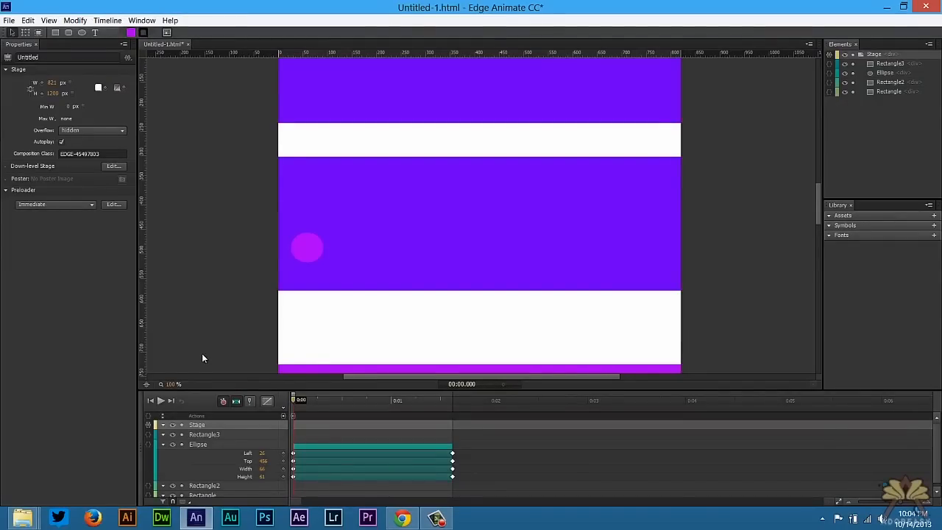